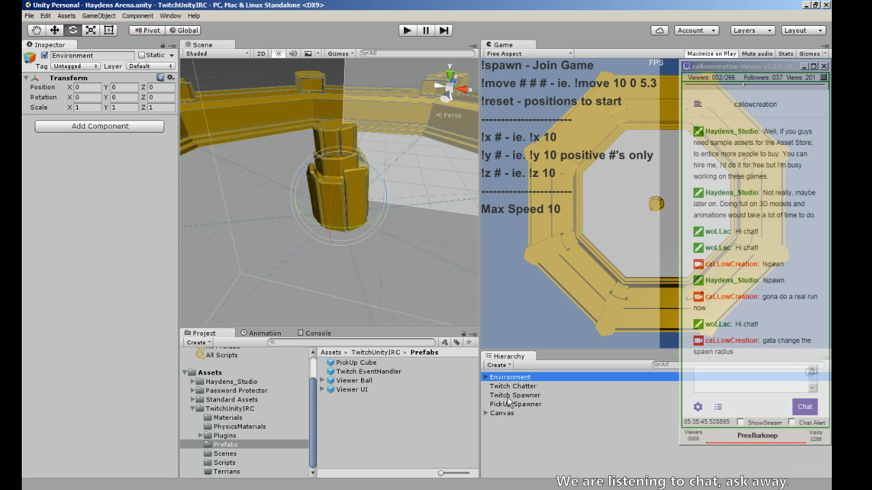
- Select the Pick Up Spawner and view the arena from directly above, showing radius 11
left_click(515, 403)
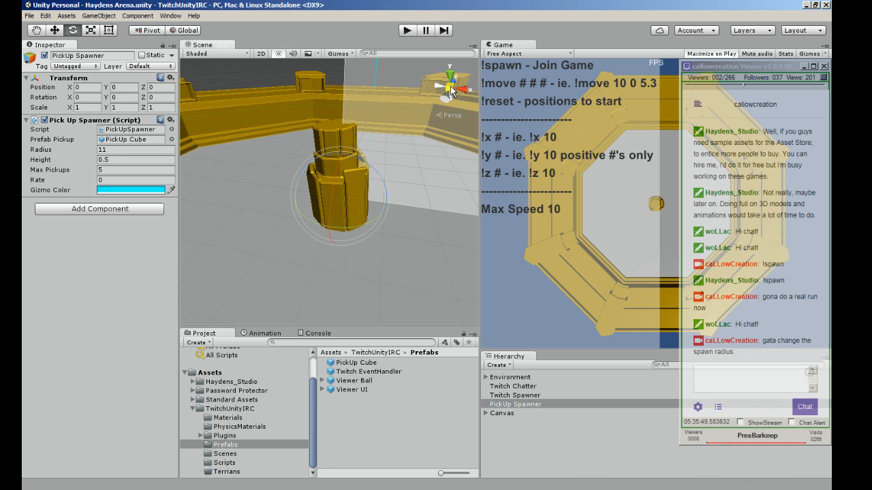
left_click(449, 70)
type("6.8")
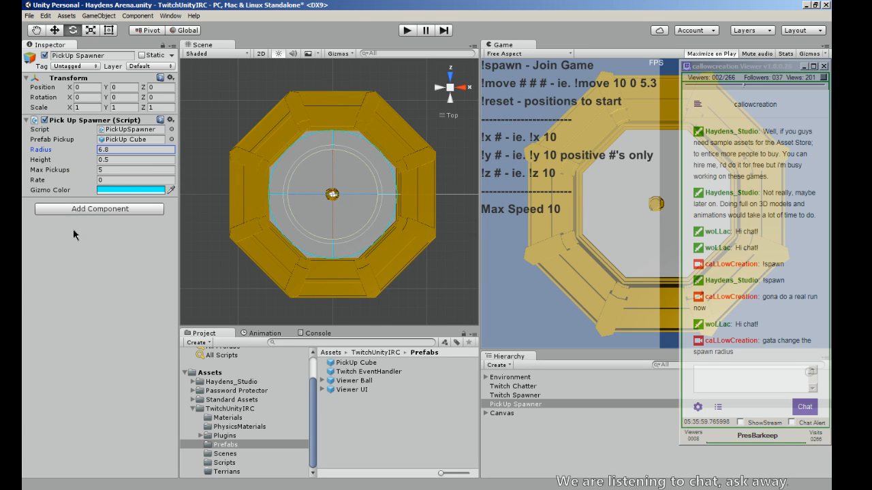
- Set the spawner Radius to 6.35, then settle on a round 6
type("6.35")
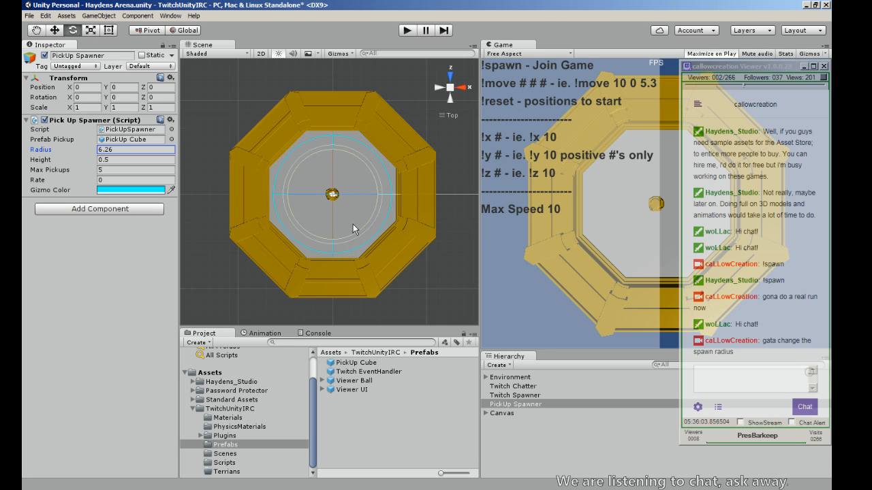
mouse_move(343, 207)
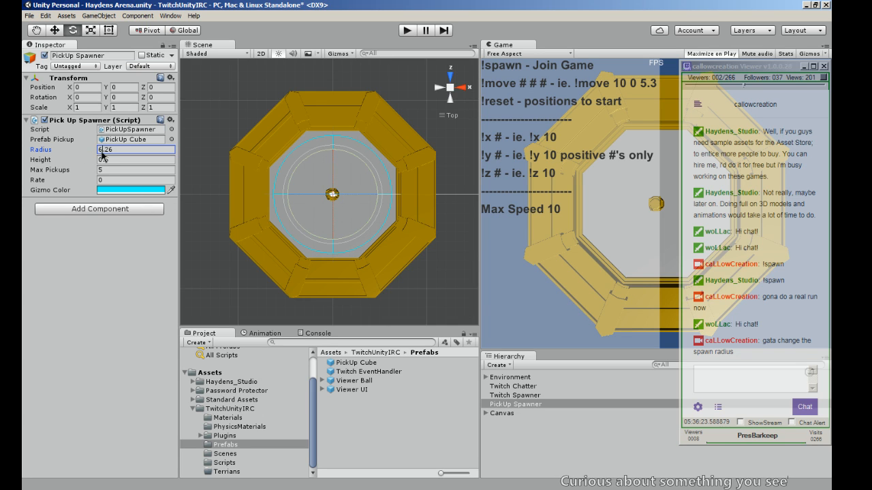
type("6")
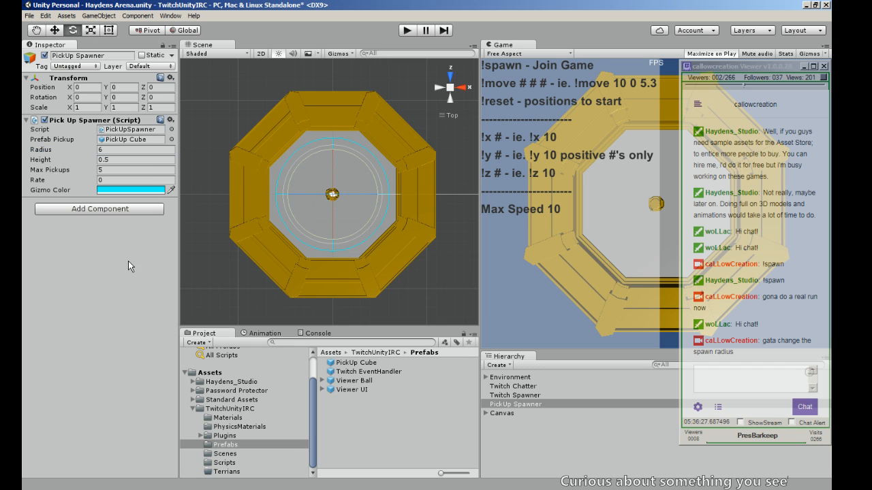
left_click(28, 17)
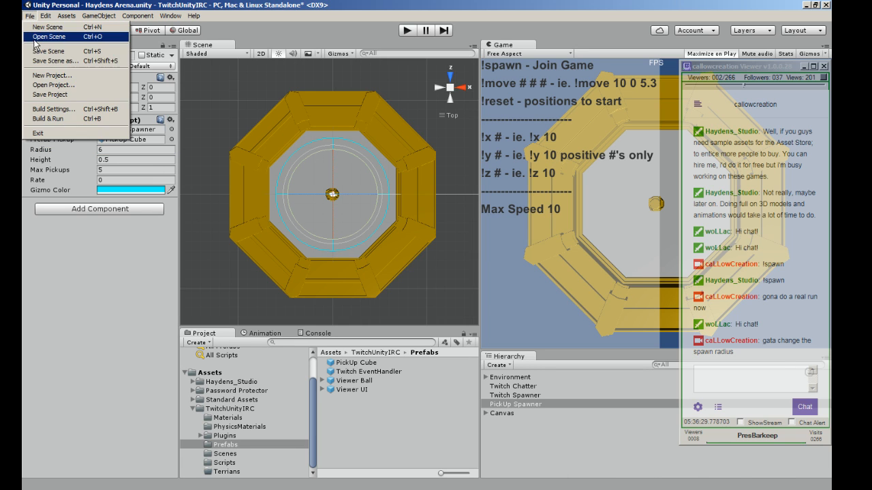
mouse_move(51, 75)
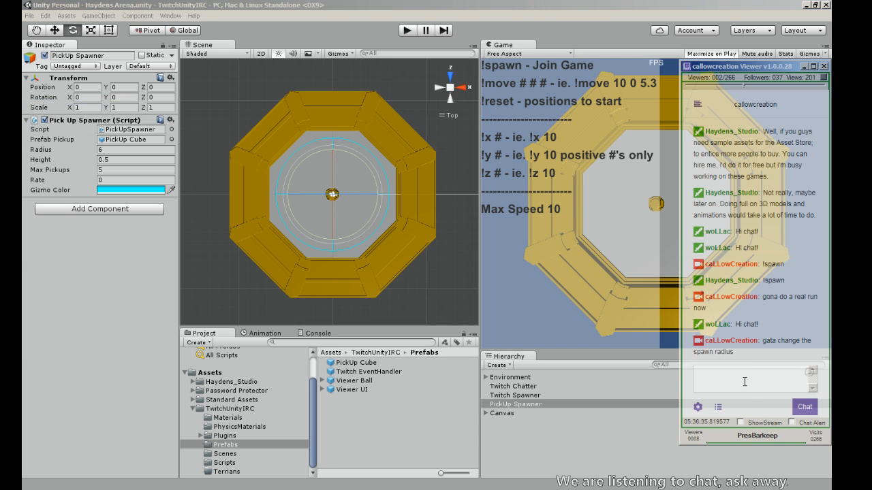
- Post 'real run this time' in the Twitch chat and start play mode
type("rea")
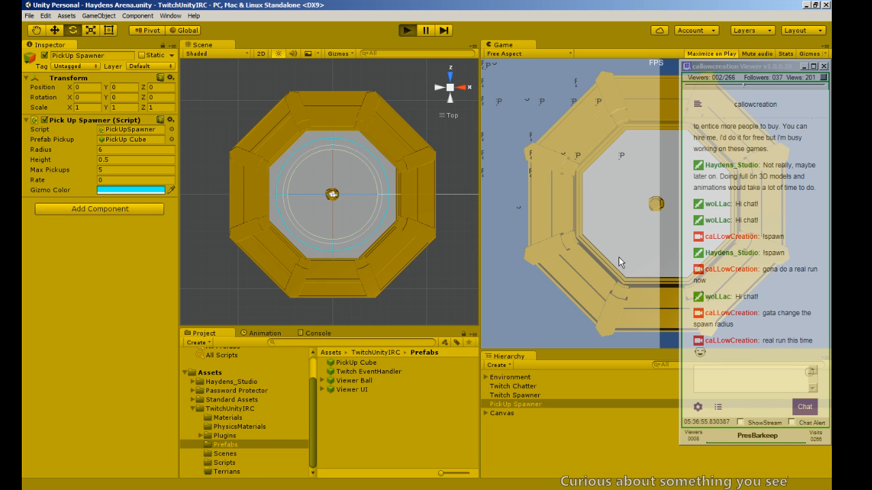
mouse_move(602, 155)
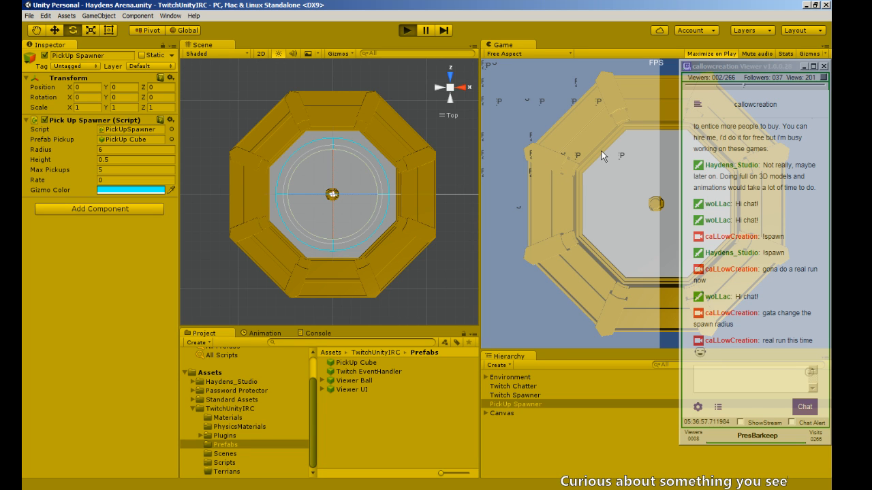
- Maximize the Game view and send !spawn in chat to join a player at 0 points
left_click(406, 30)
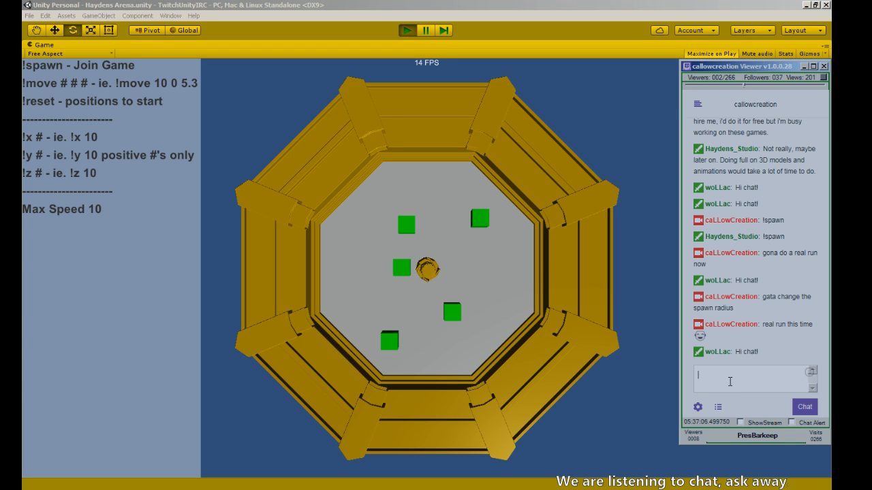
type("!spa")
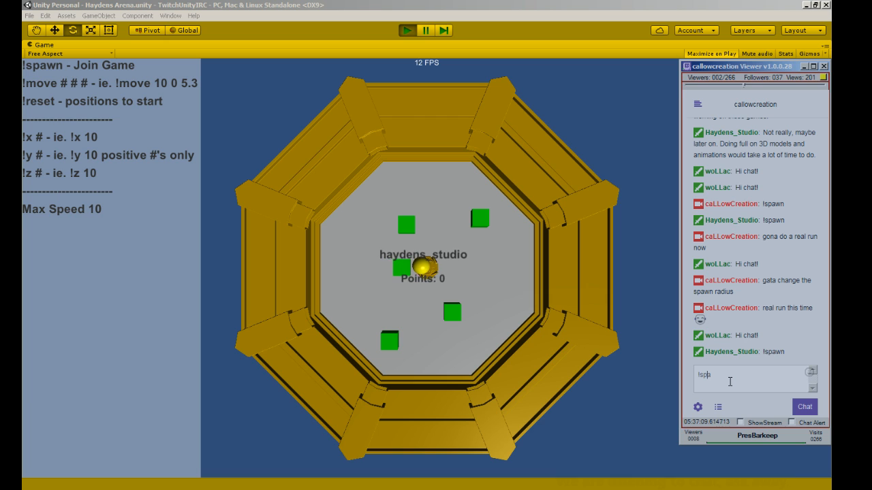